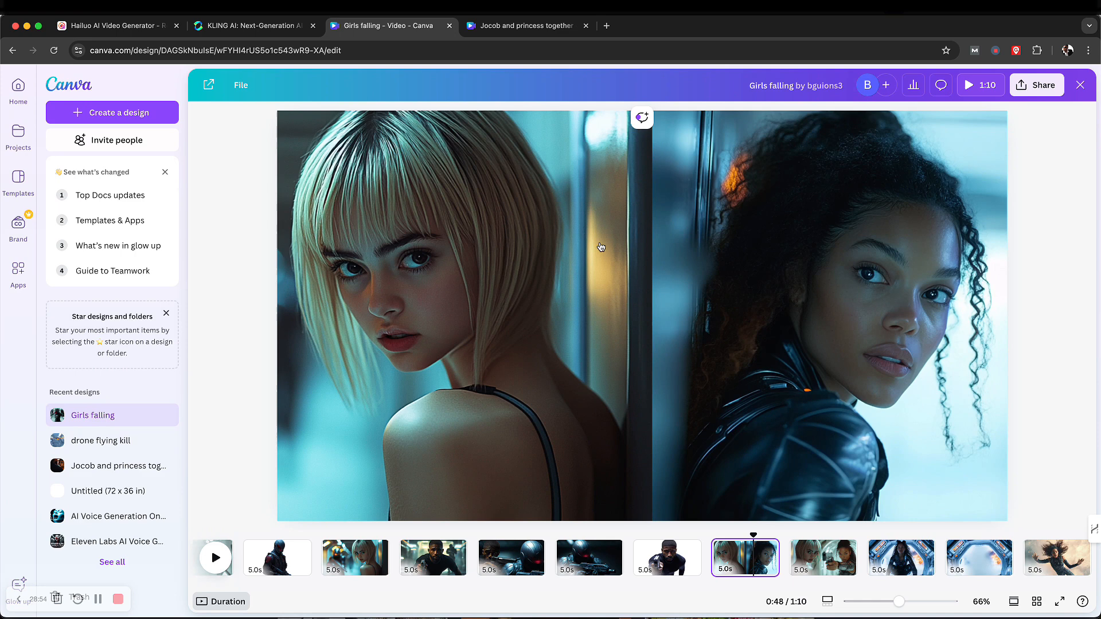
mouse_move(658, 189)
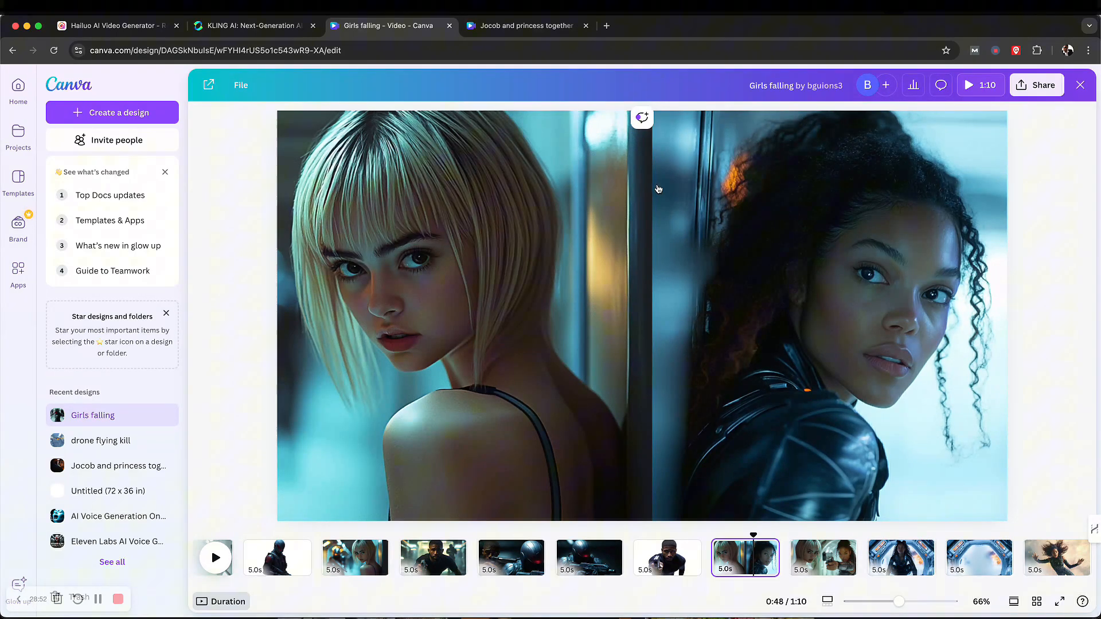
mouse_move(864, 262)
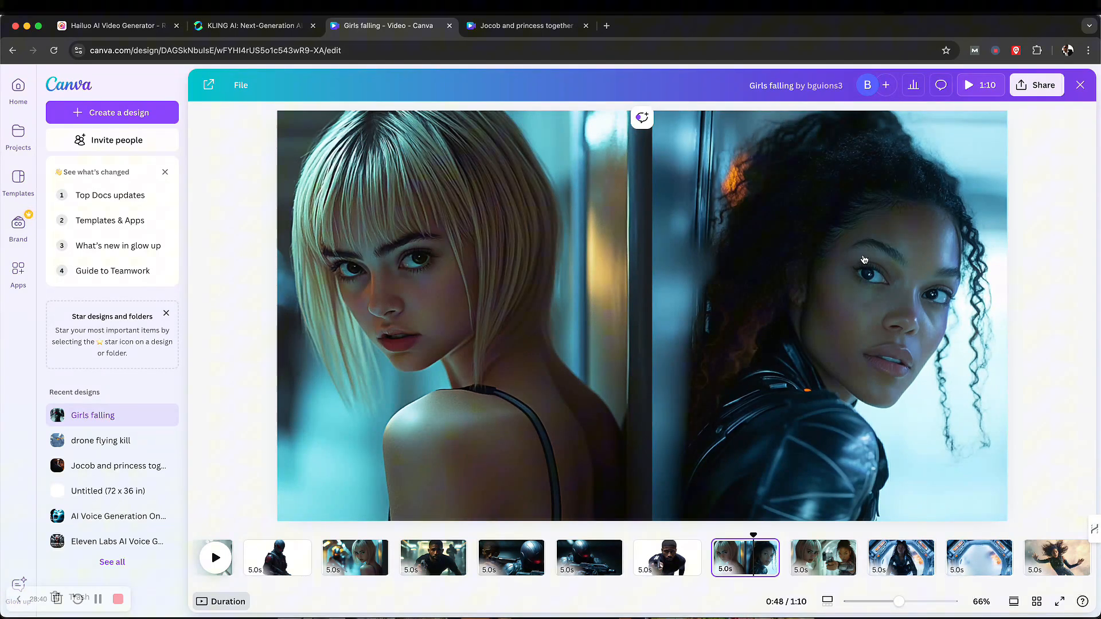
- Close the preview to resume editing the Girls falling split-portrait page
left_click(421, 316)
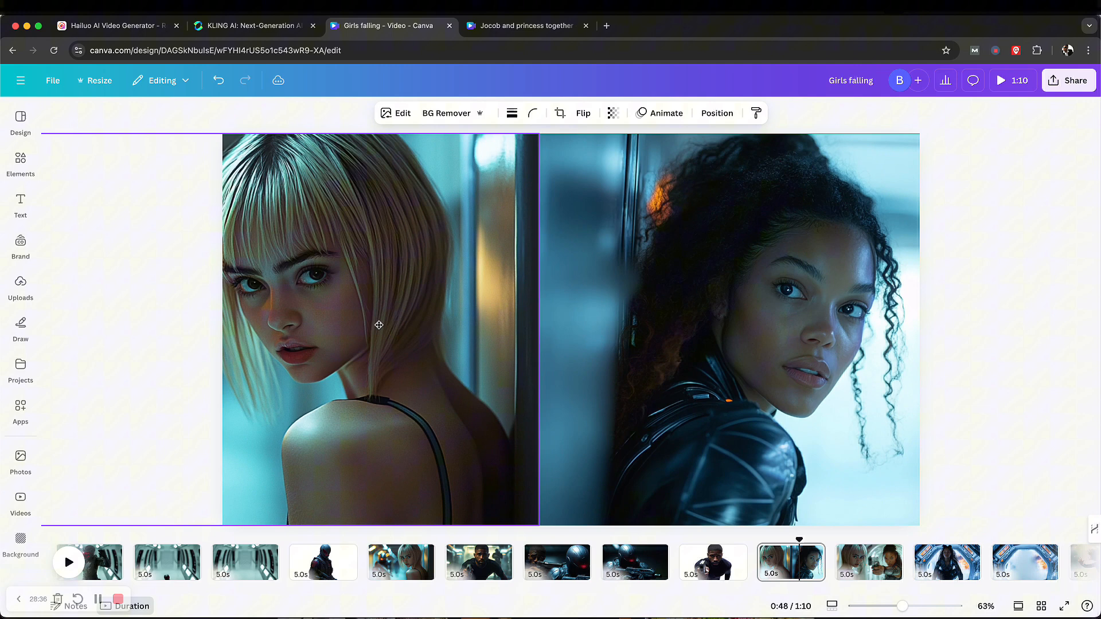
- Download only the current page (page 10) as a JPG from the Share menu
left_click(379, 325)
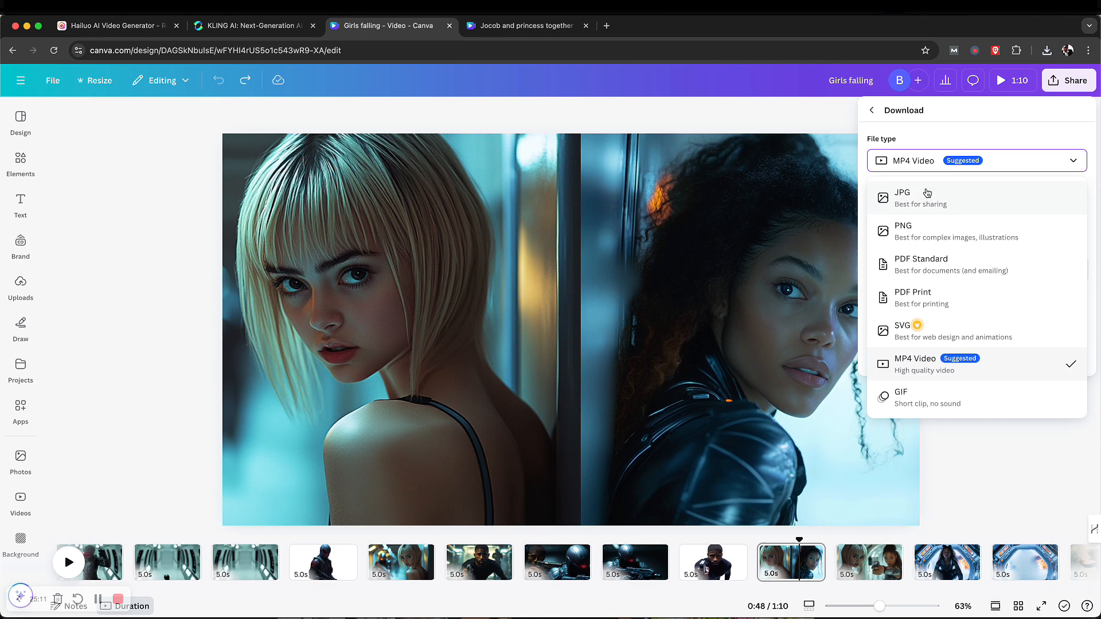
left_click(903, 196)
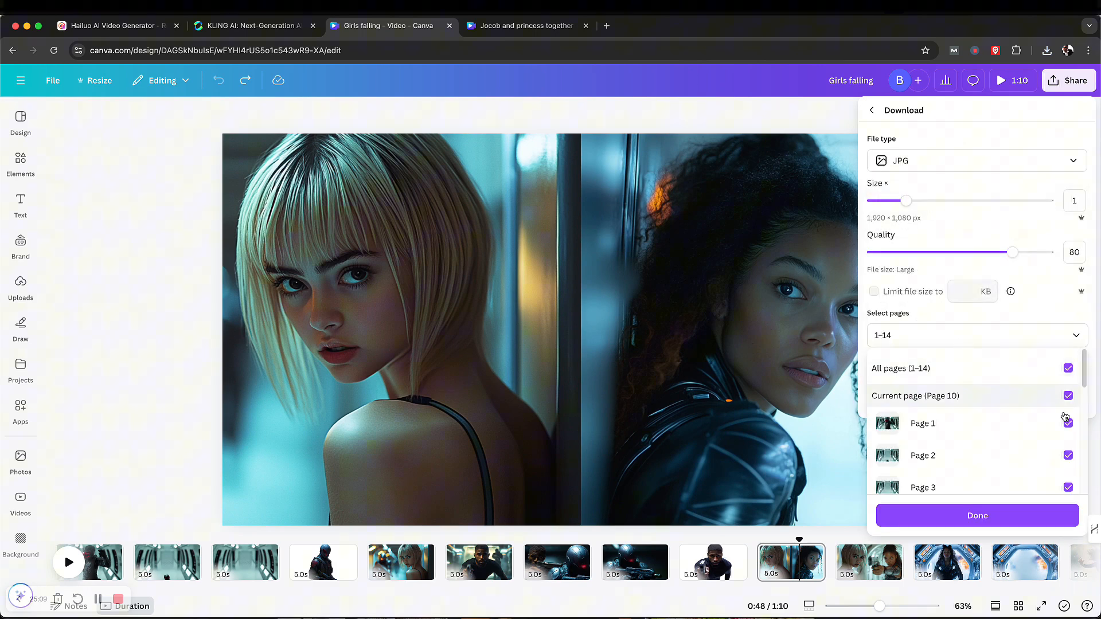
left_click(1067, 368)
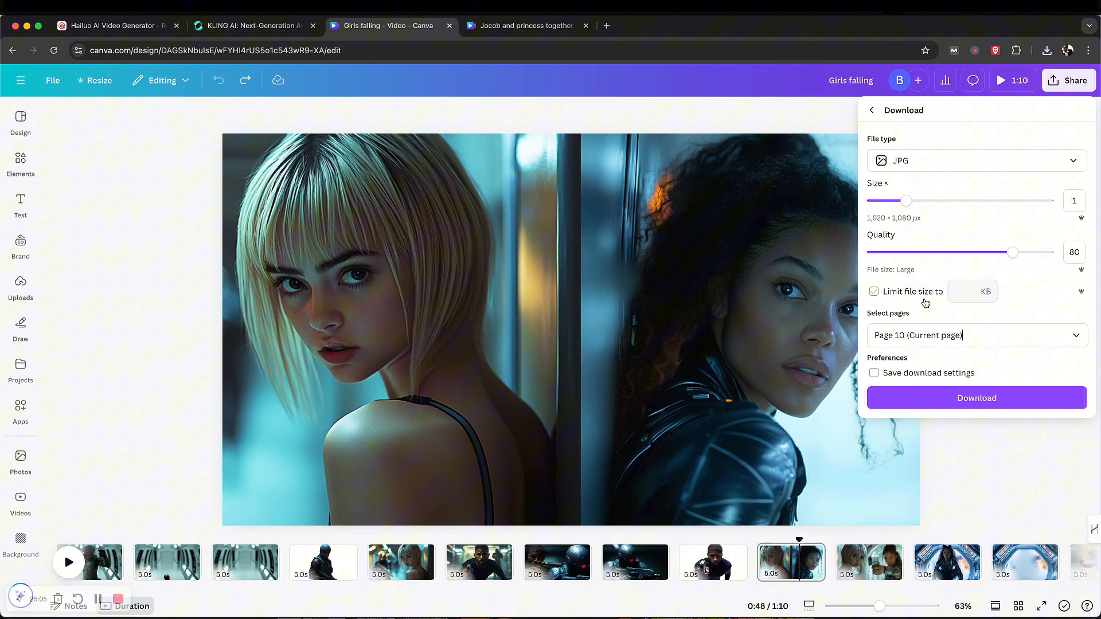
left_click(974, 398)
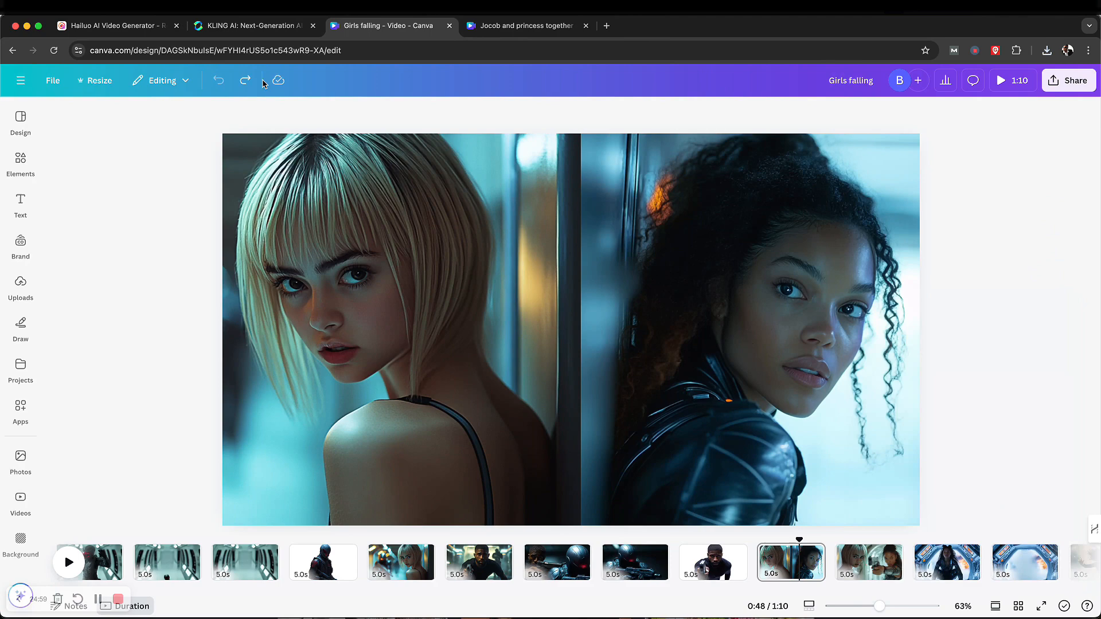
left_click(400, 327)
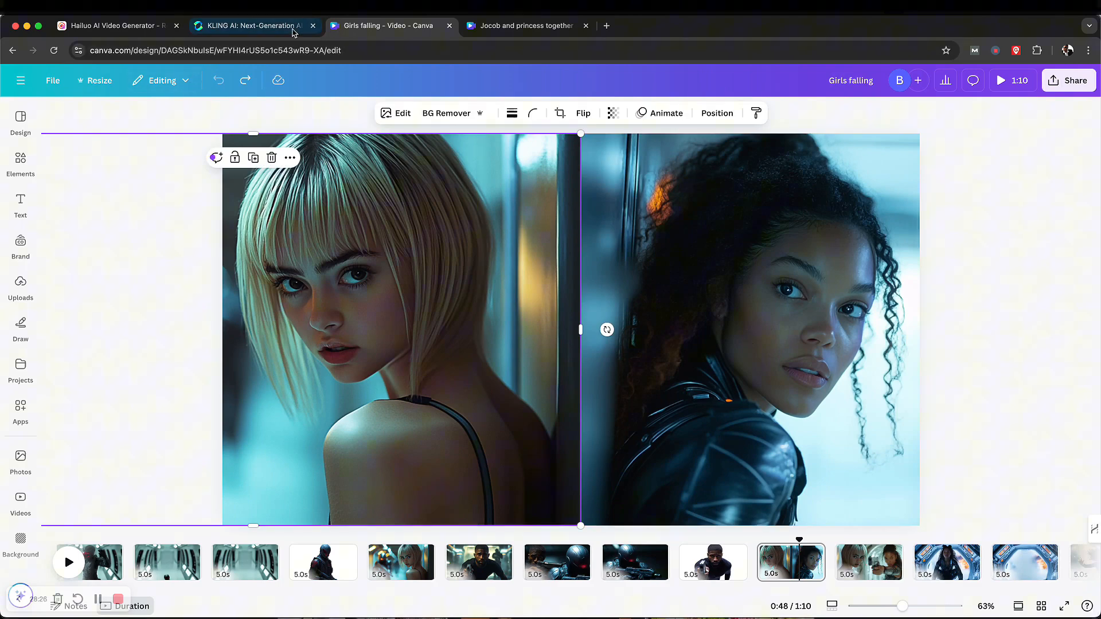
- Switch to the KLING AI site and go to the AI Videos Image to Video page
left_click(252, 25)
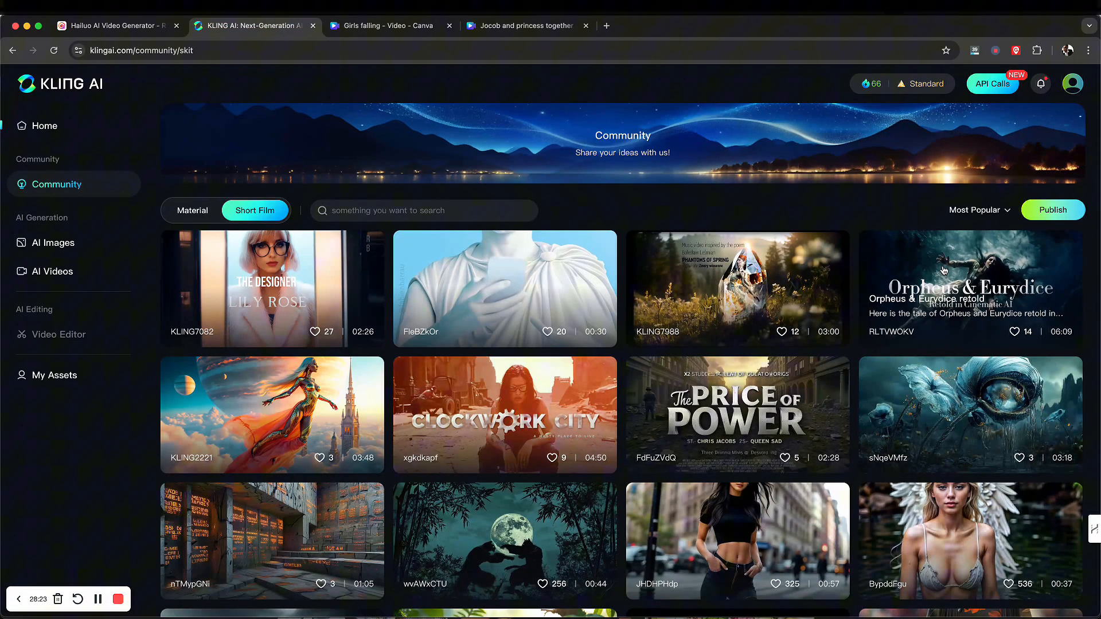
mouse_move(944, 271)
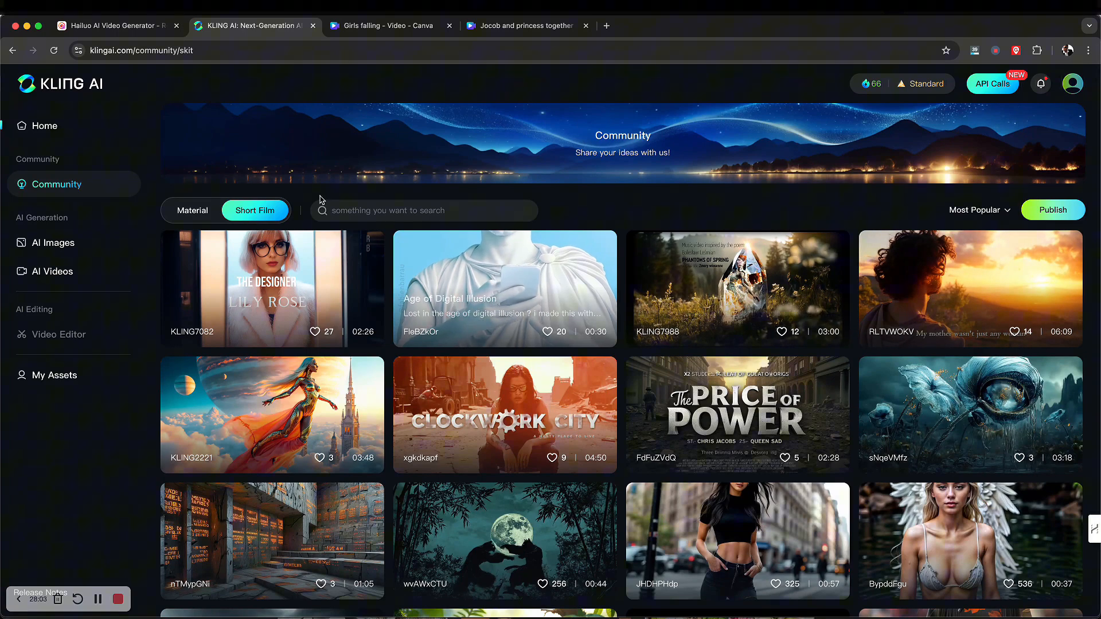
mouse_move(286, 220)
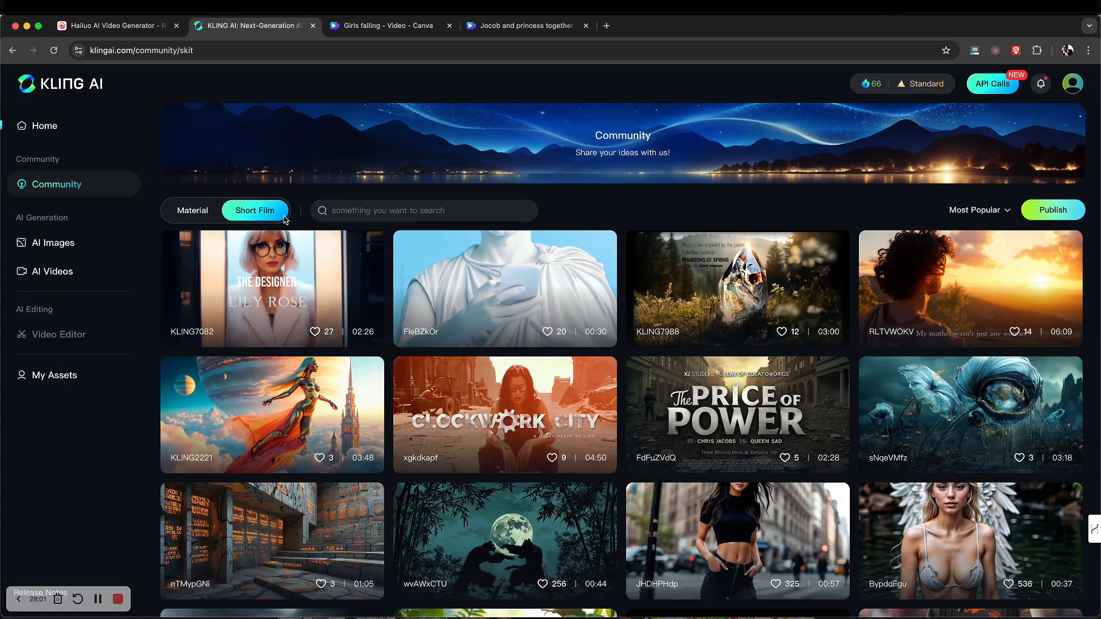
mouse_move(53, 242)
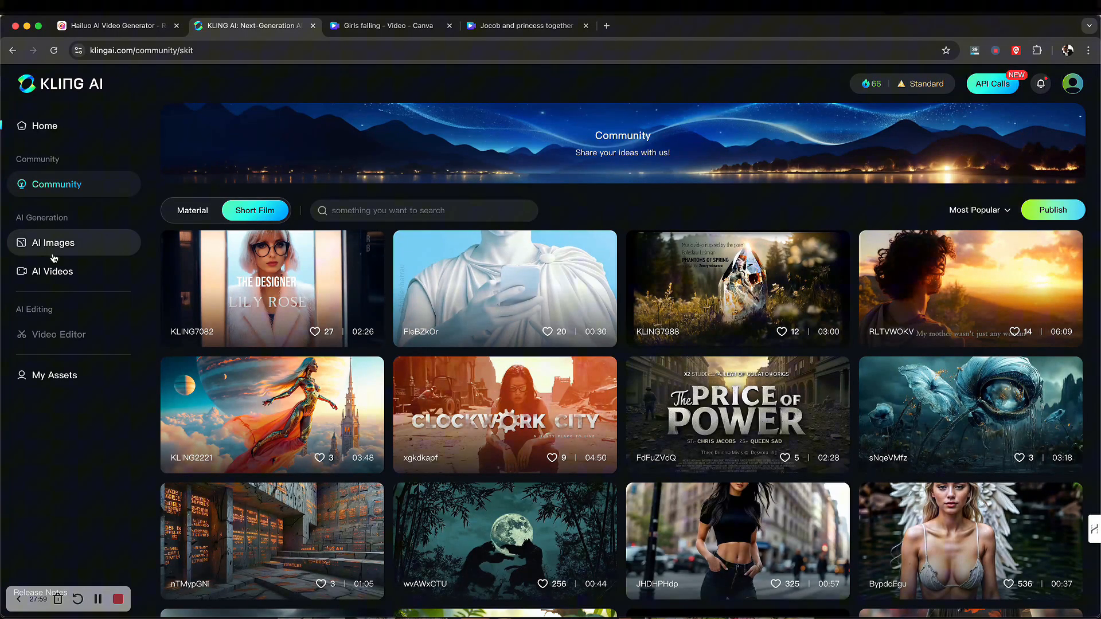
left_click(50, 271)
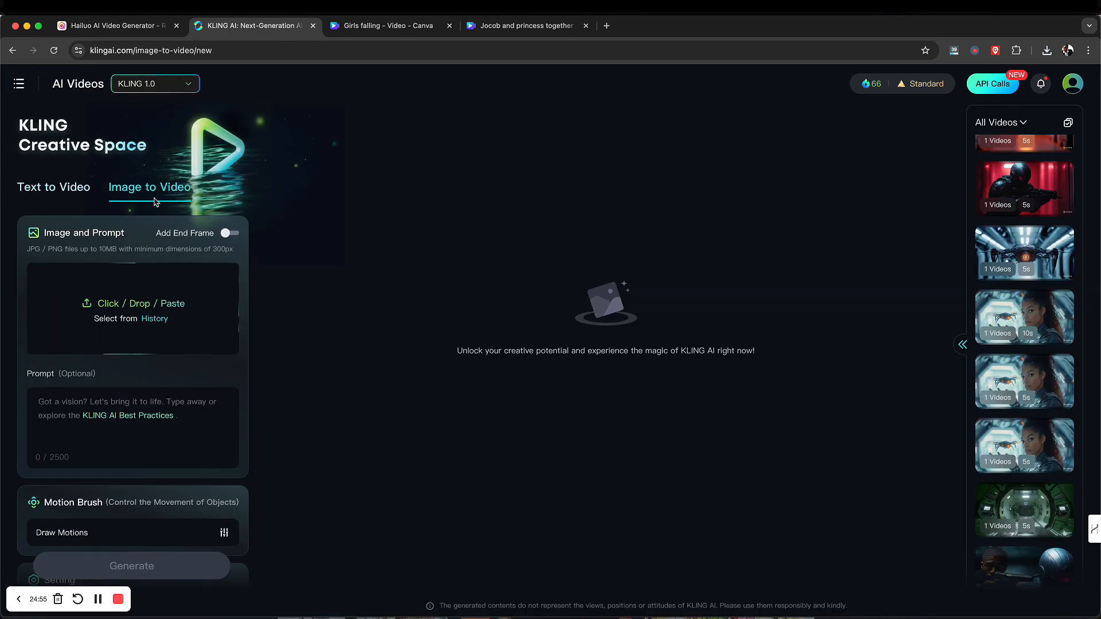
- Upload Girls falling (1).jpg from Downloads as the source image
left_click(132, 303)
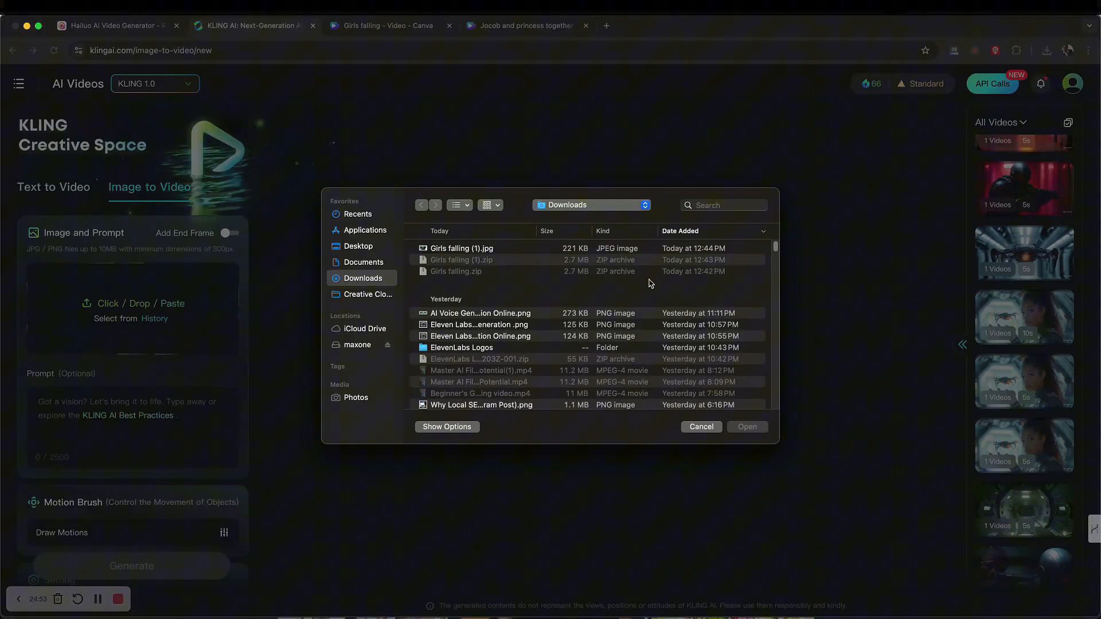
left_click(461, 248)
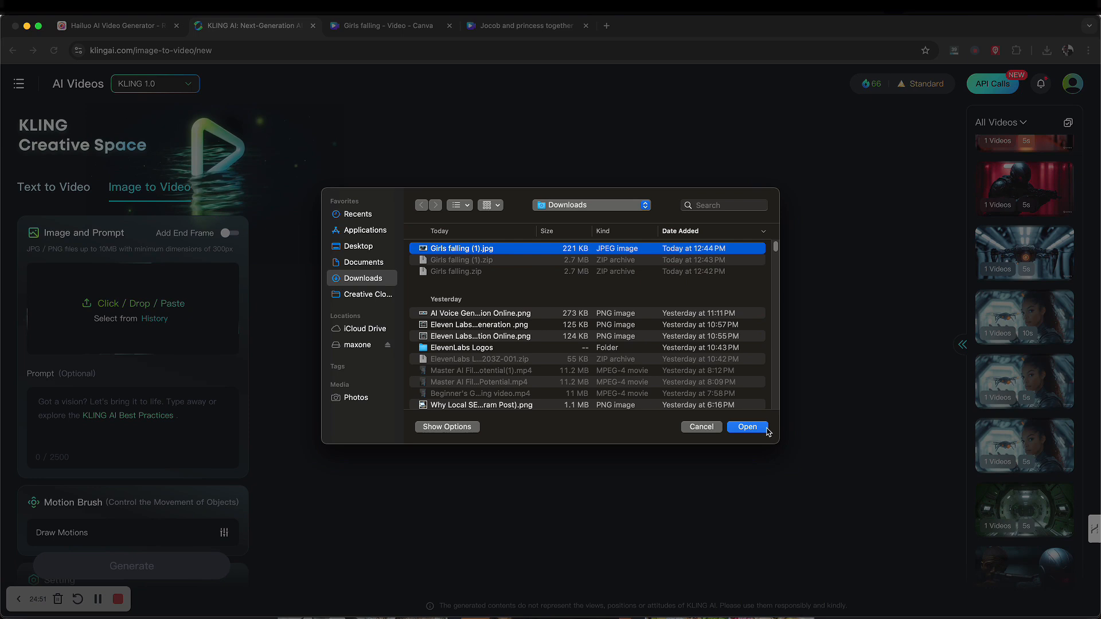
left_click(746, 427)
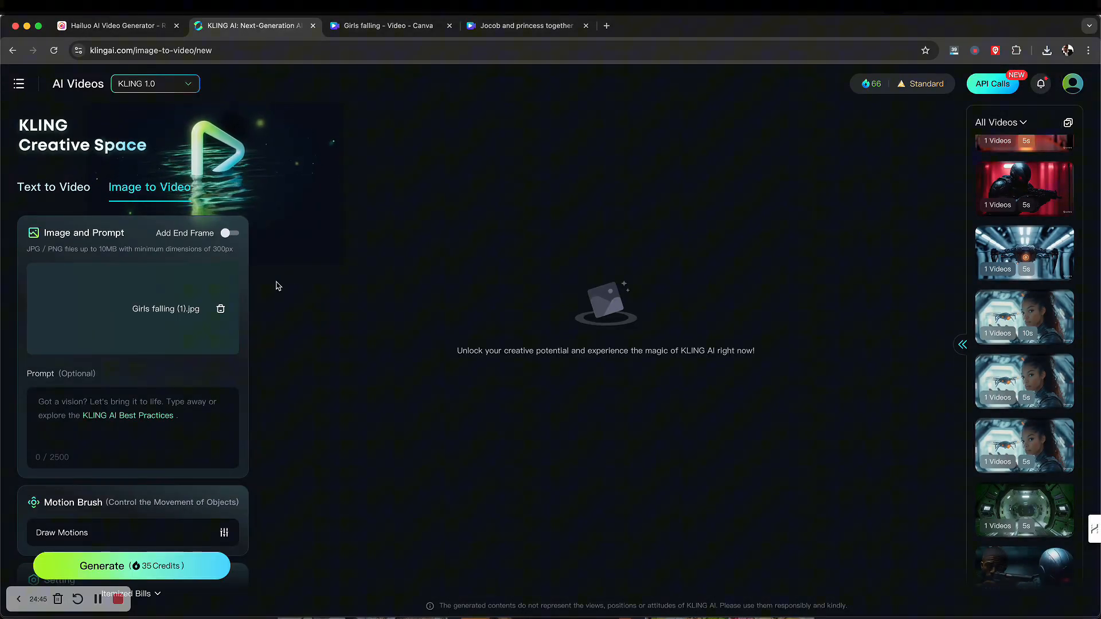
scroll("down", 3)
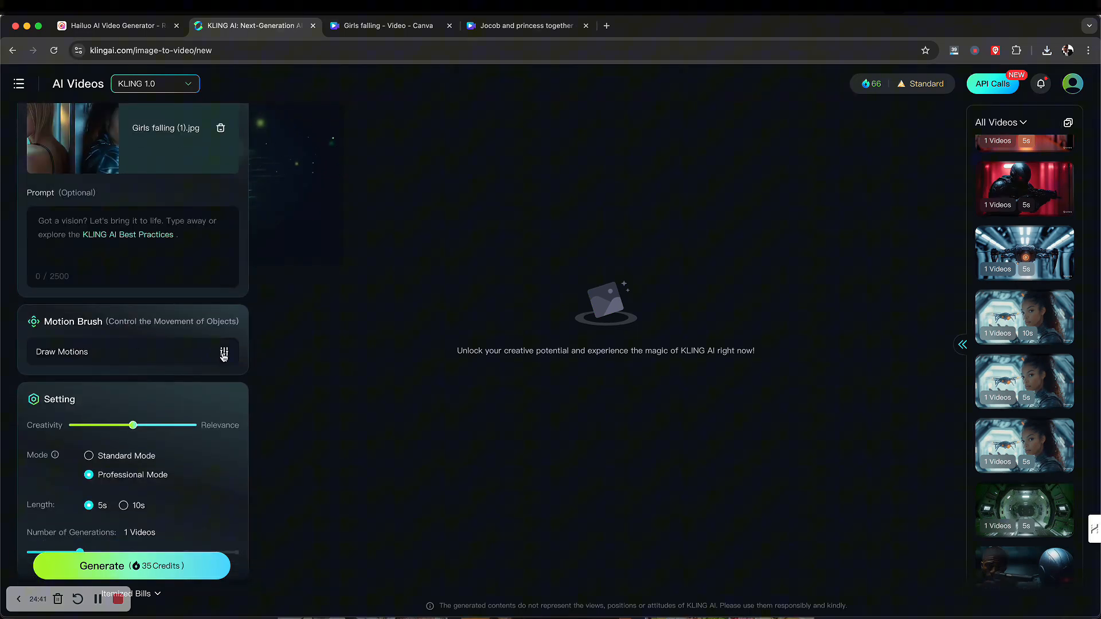
- Look through the Motion Brush tips and dismiss them before choosing Standard Mode at 5s
left_click(224, 352)
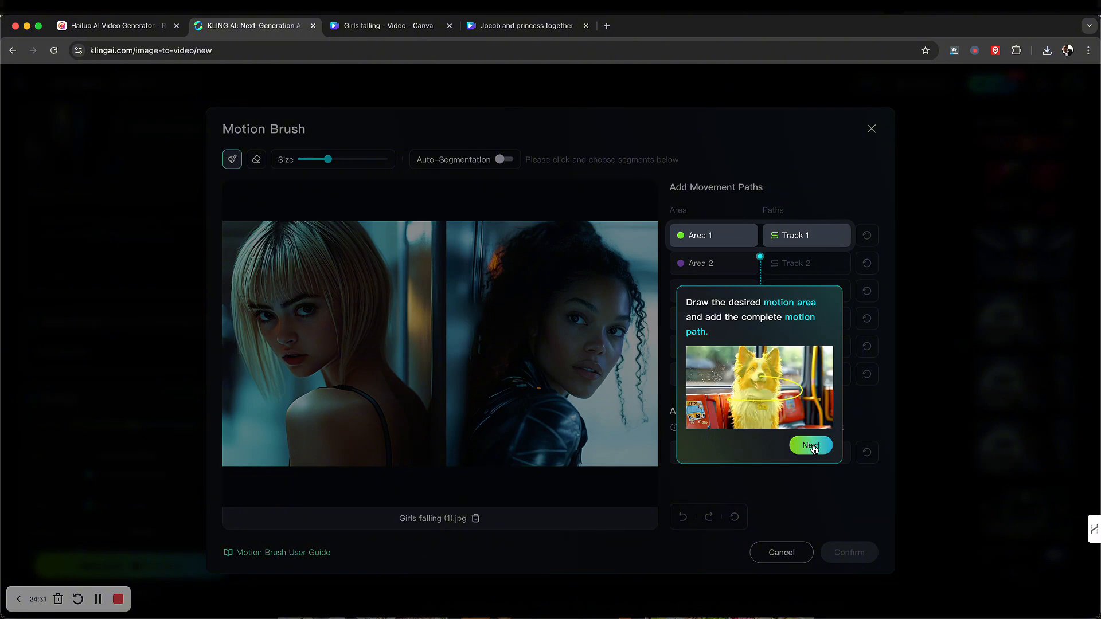
left_click(810, 445)
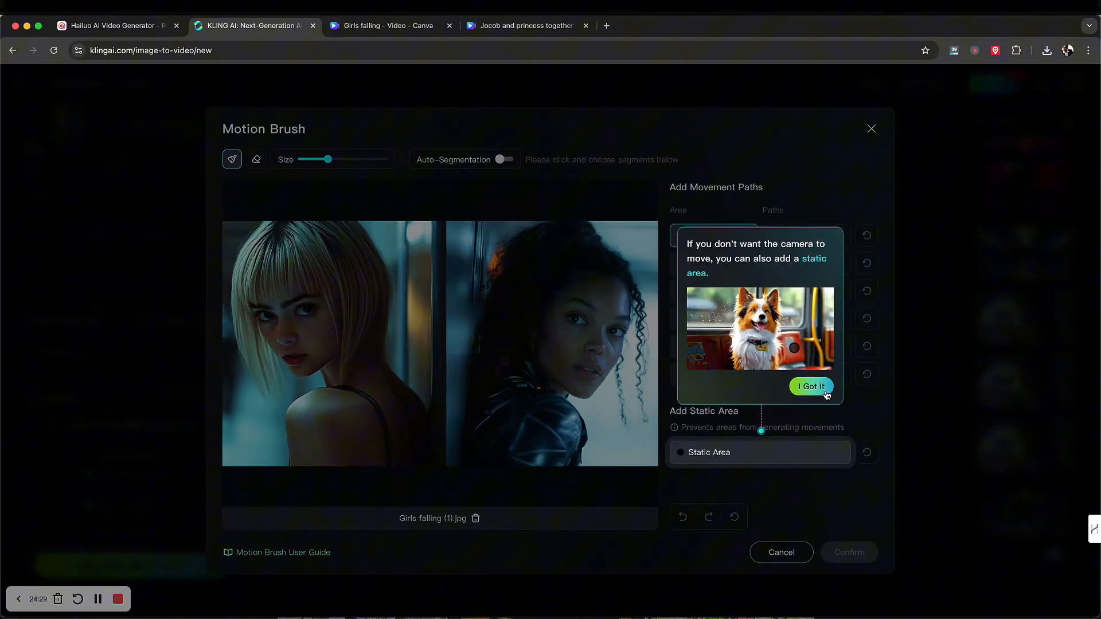
left_click(811, 387)
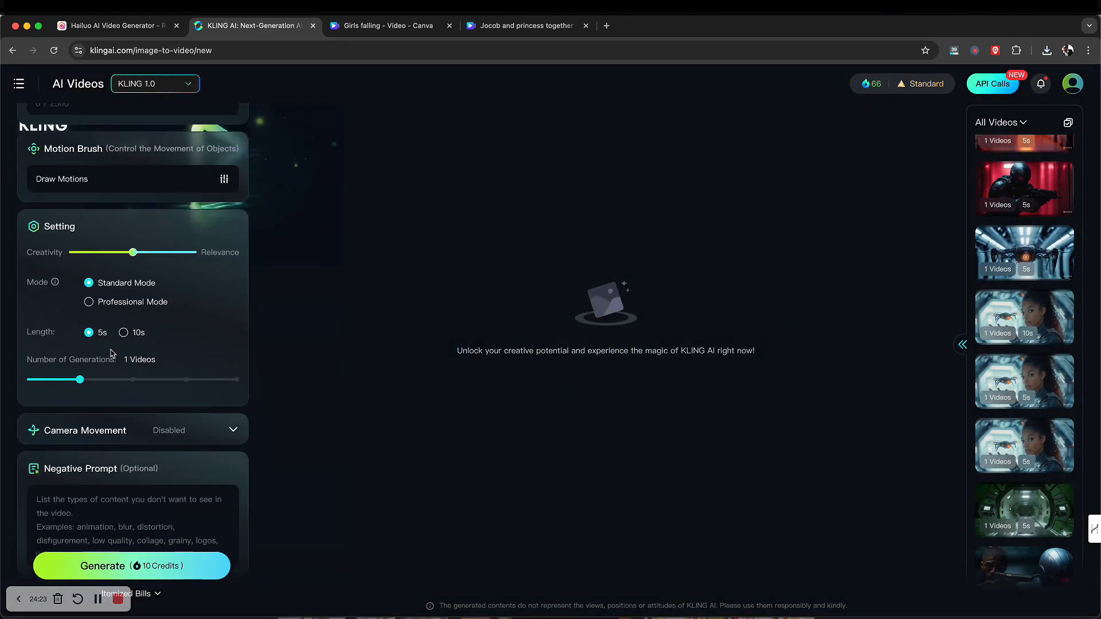
- Generate the Standard Mode 5-second clip from the split portrait for 10 credits
scroll("up", 3)
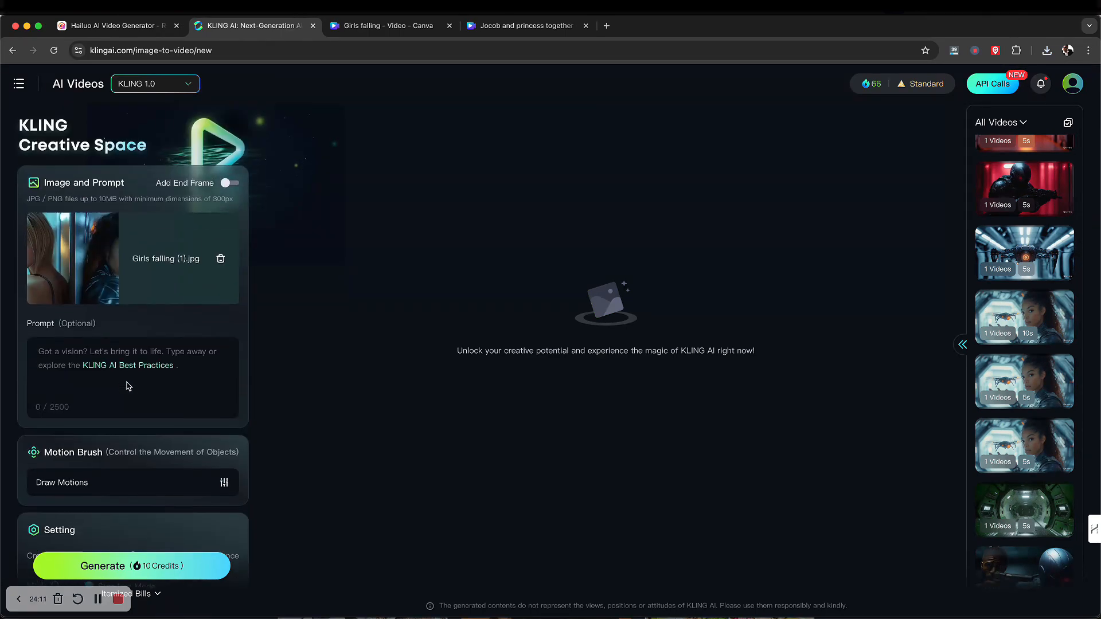
scroll("down", 3)
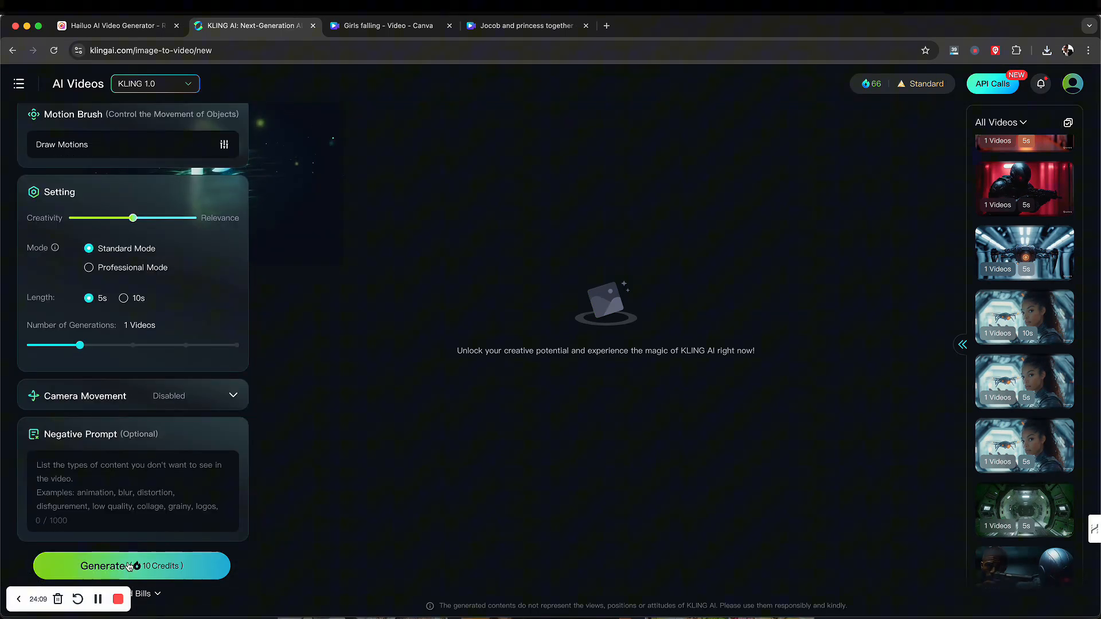
left_click(131, 565)
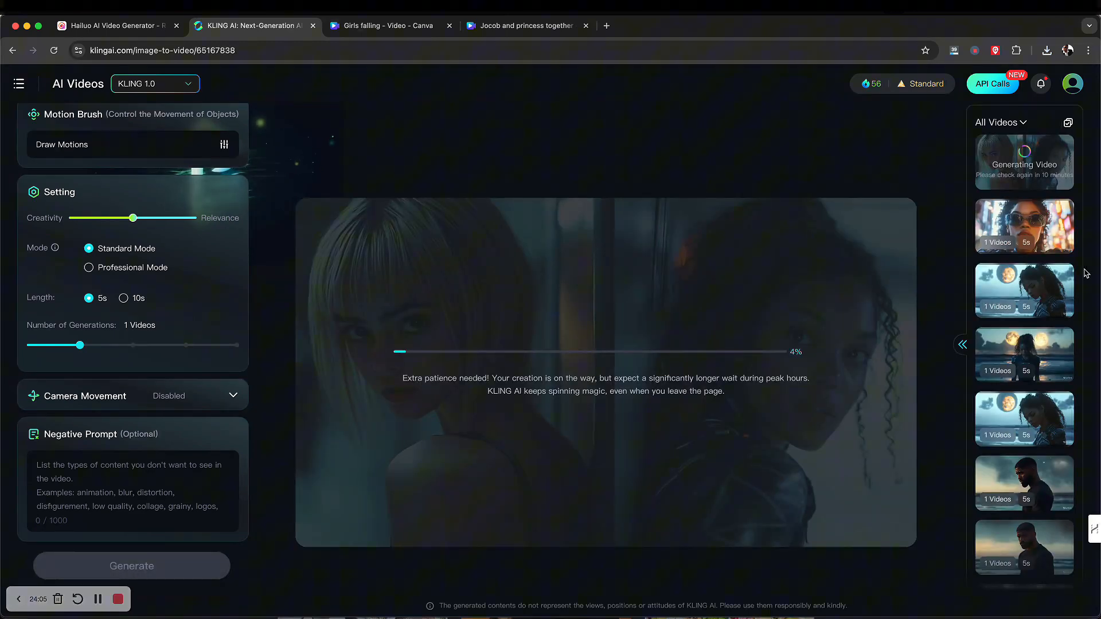
left_click(1024, 396)
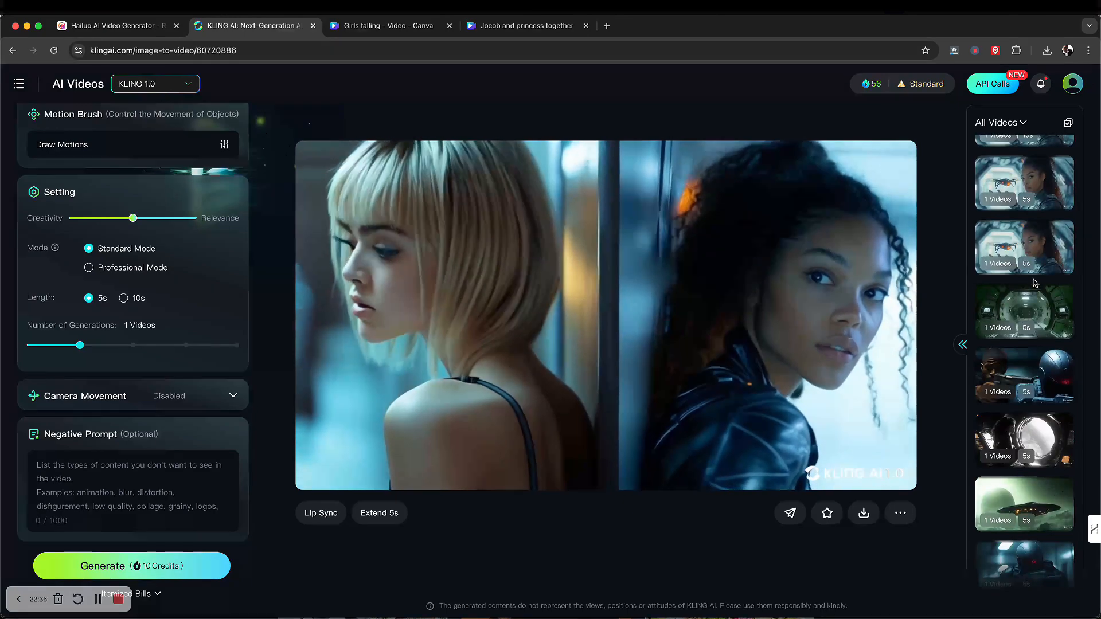
- Replay the 10-second man-and-blonde-woman clip and pause it around six seconds in
left_click(1023, 434)
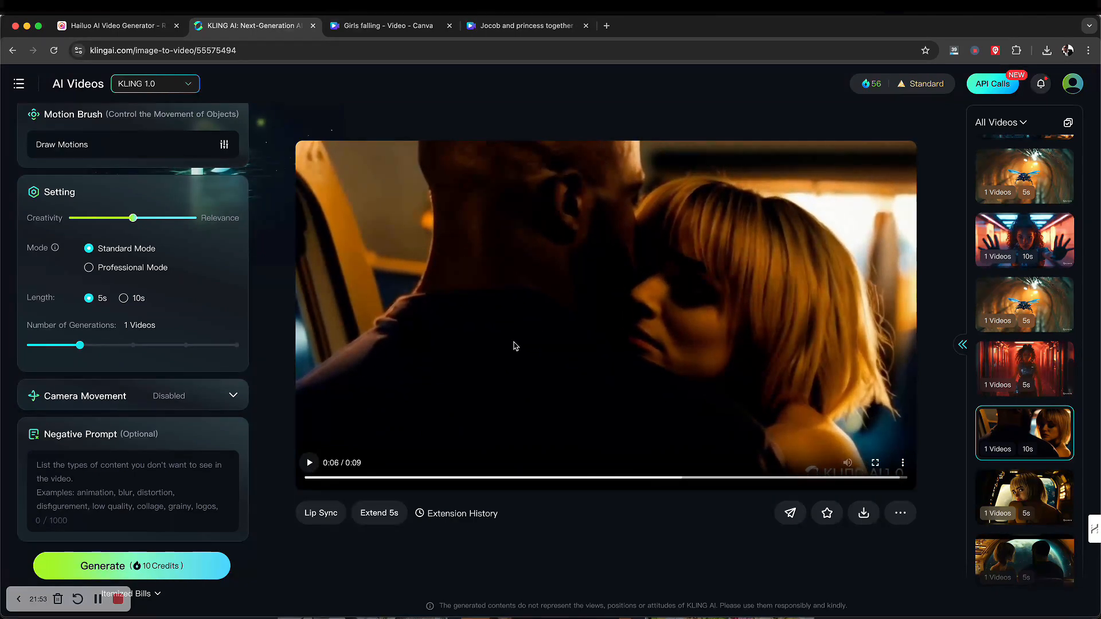
mouse_move(482, 386)
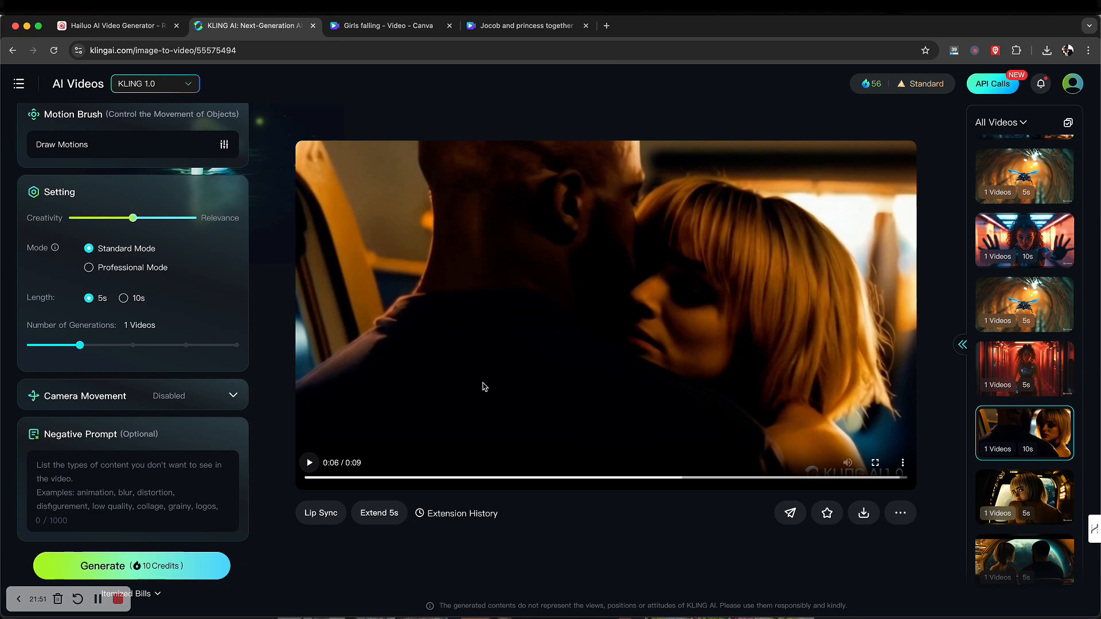
mouse_move(791, 286)
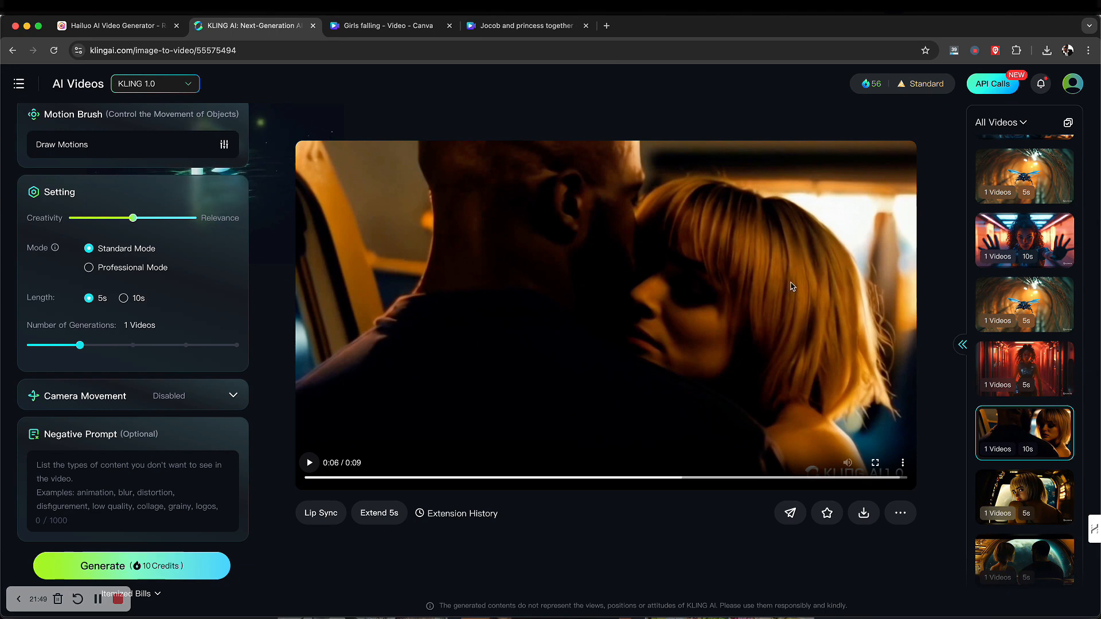
mouse_move(814, 324)
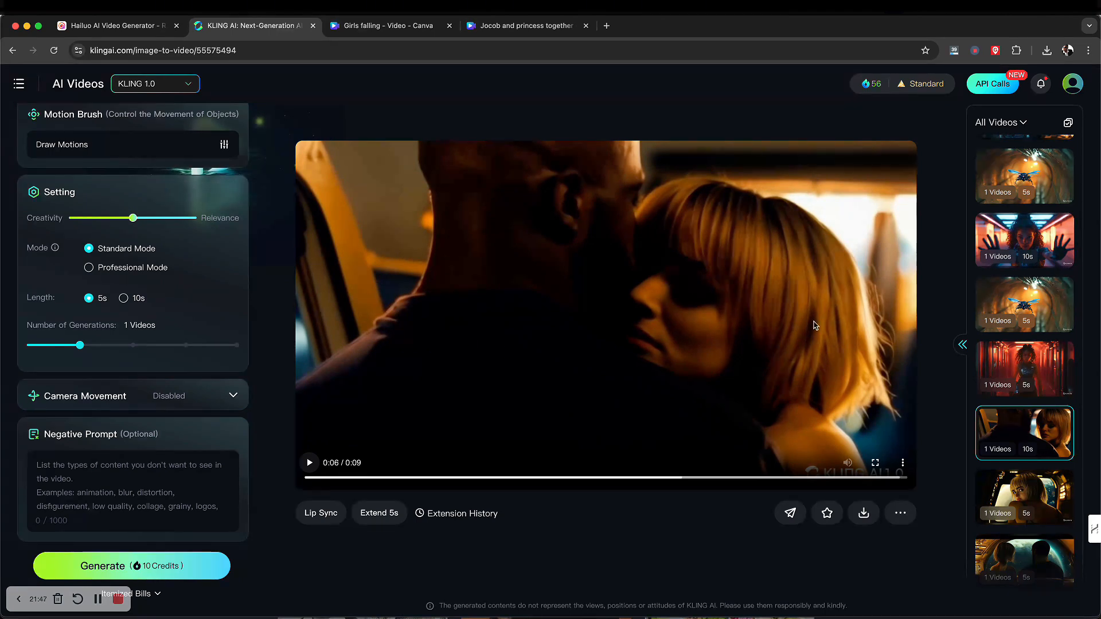
mouse_move(548, 252)
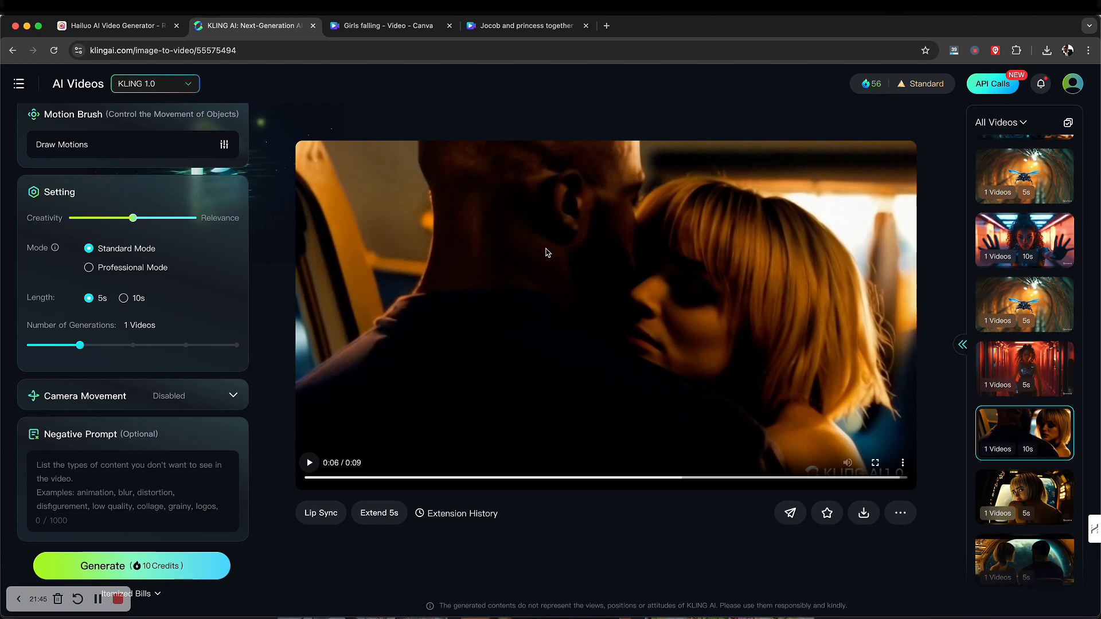
mouse_move(889, 377)
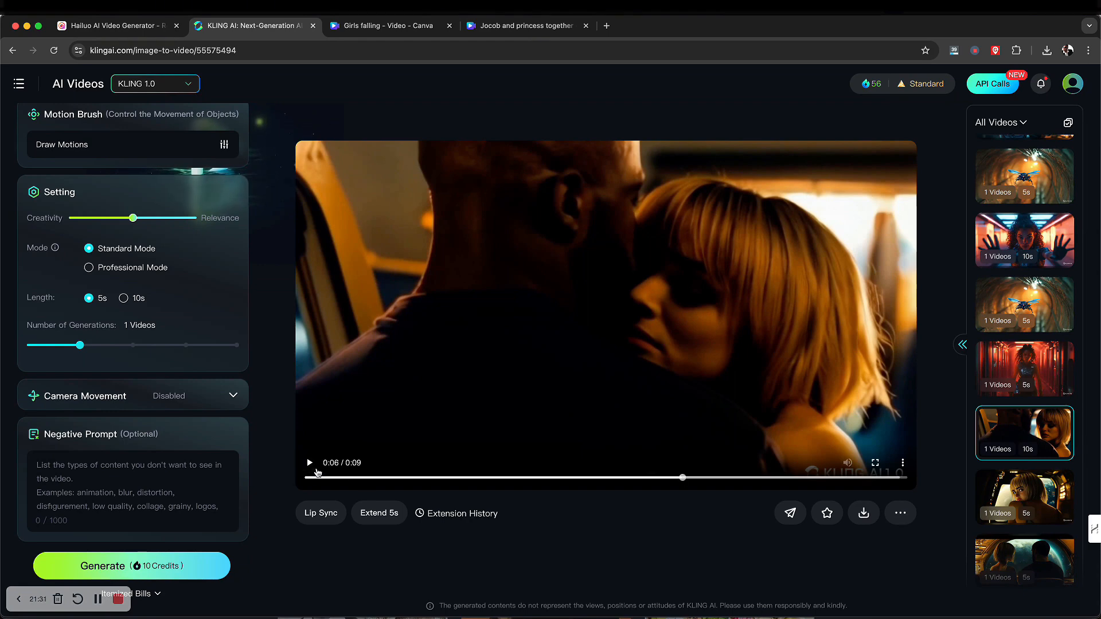
left_click(308, 462)
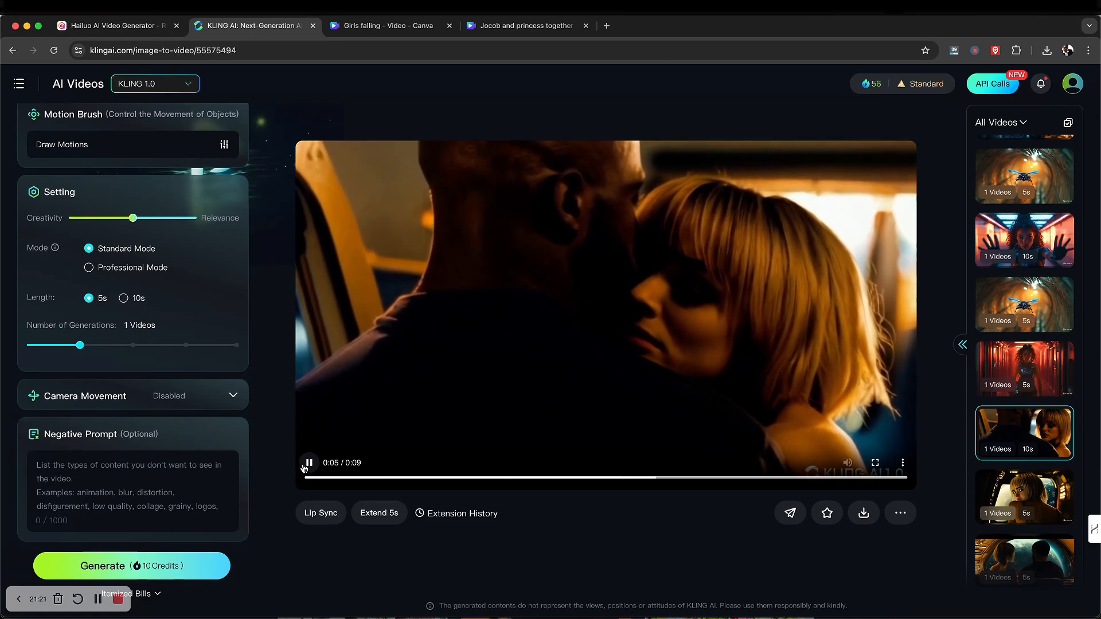
left_click(308, 462)
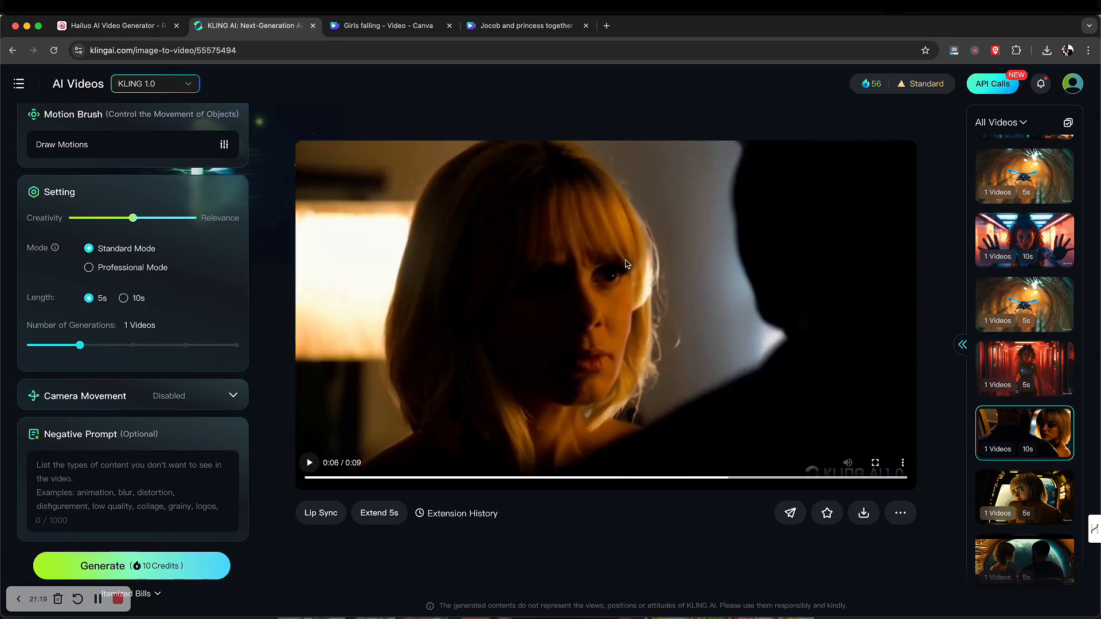
mouse_move(577, 428)
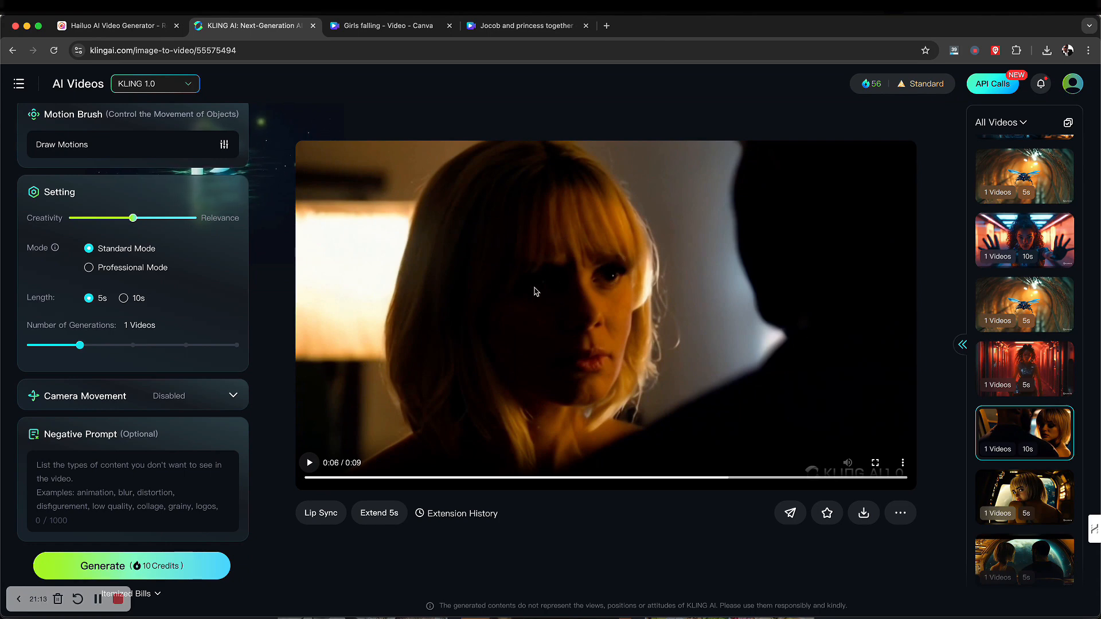
mouse_move(423, 298)
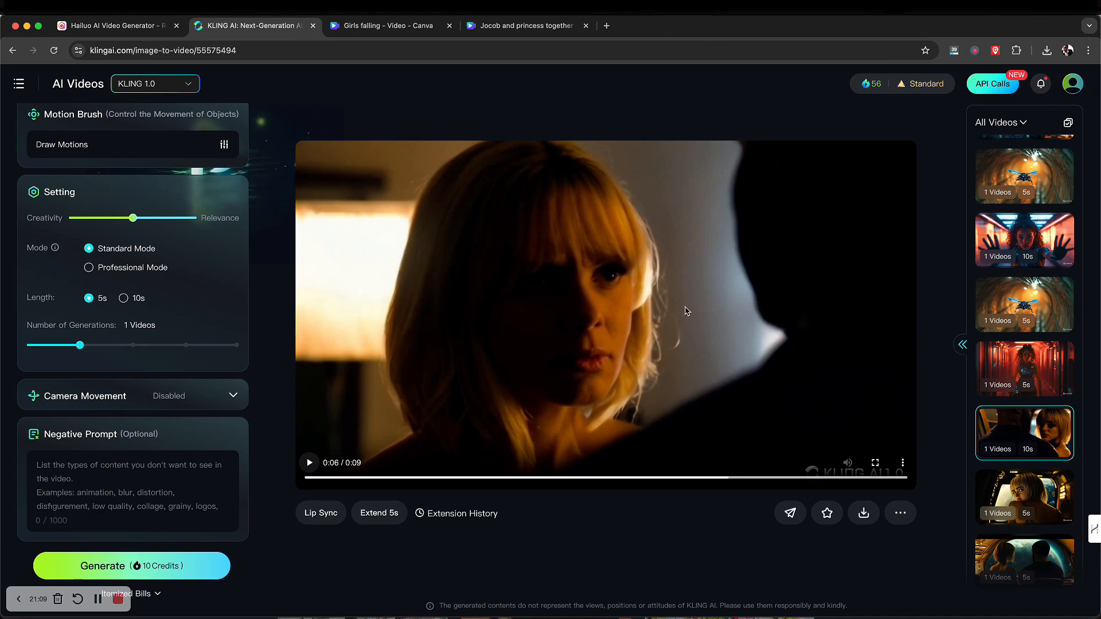
mouse_move(277, 517)
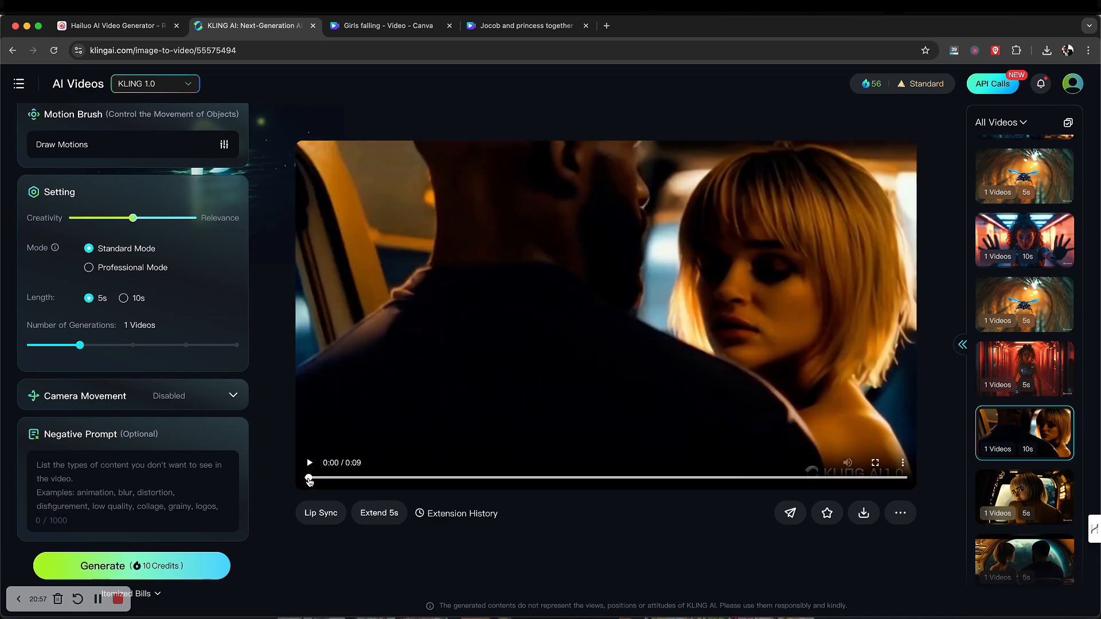
left_click(308, 462)
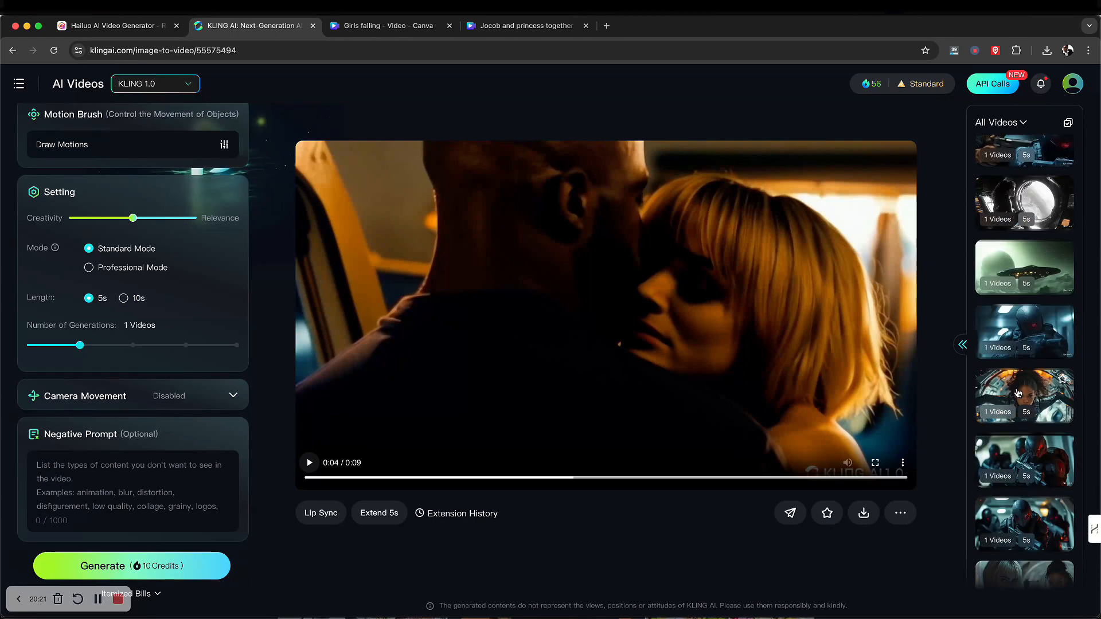
- Play the new 5-second two-women clip and compare it with the Canva source page
scroll("down", 3)
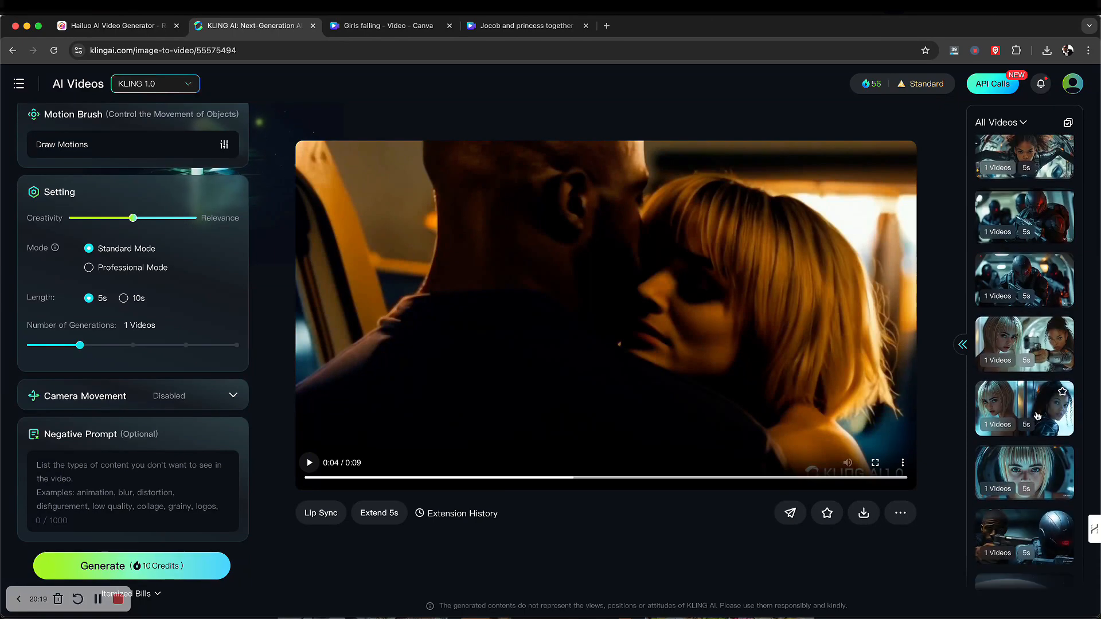
scroll("down", 3)
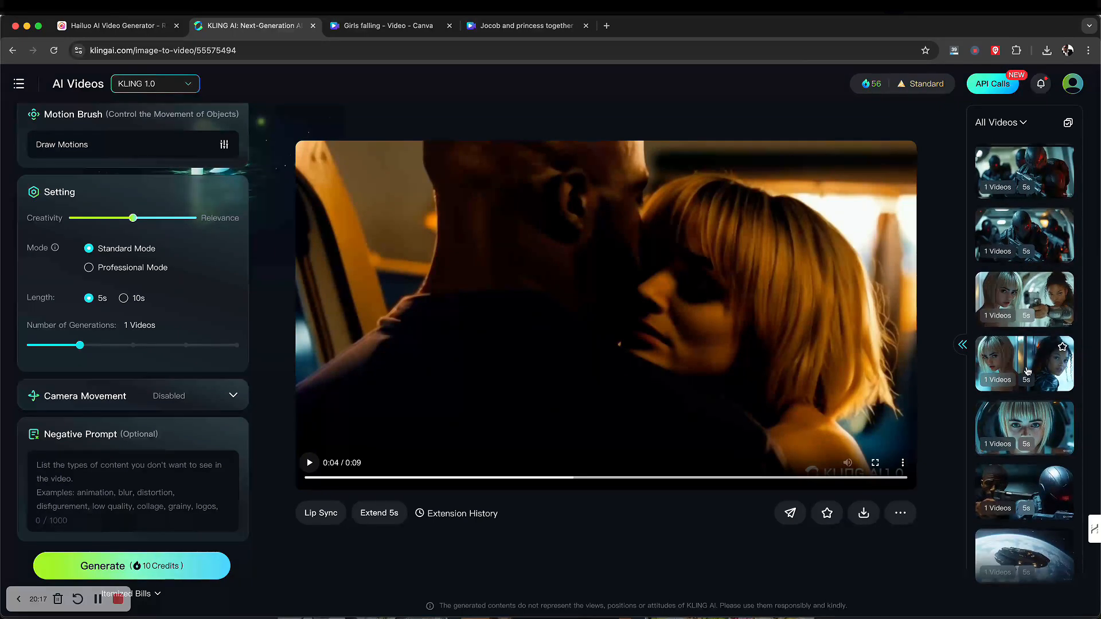
left_click(1024, 363)
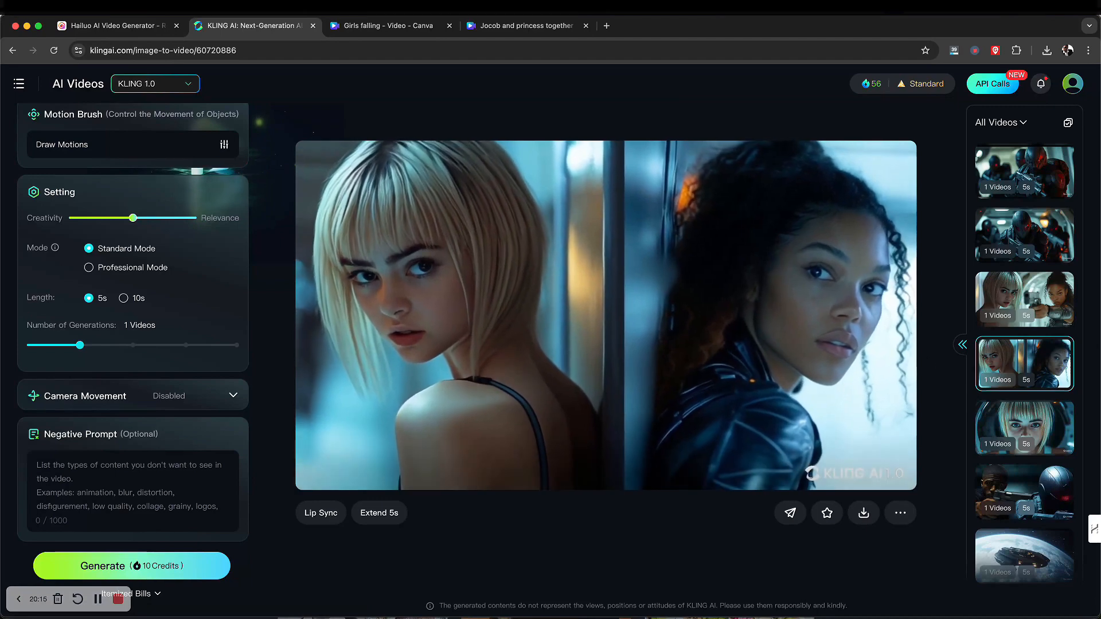
left_click(383, 25)
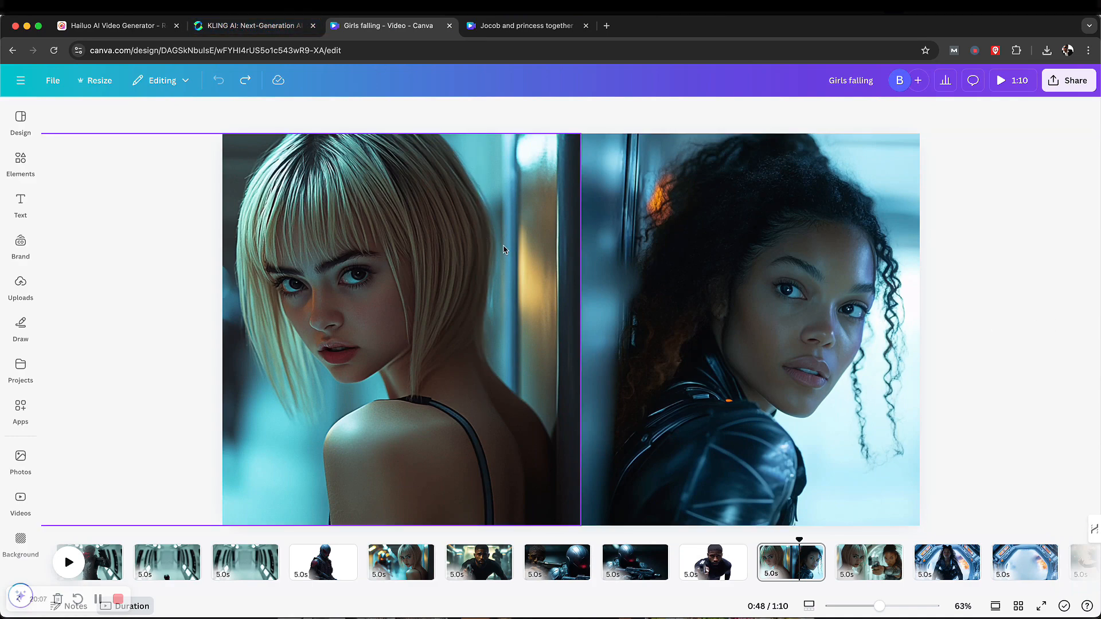
left_click(252, 25)
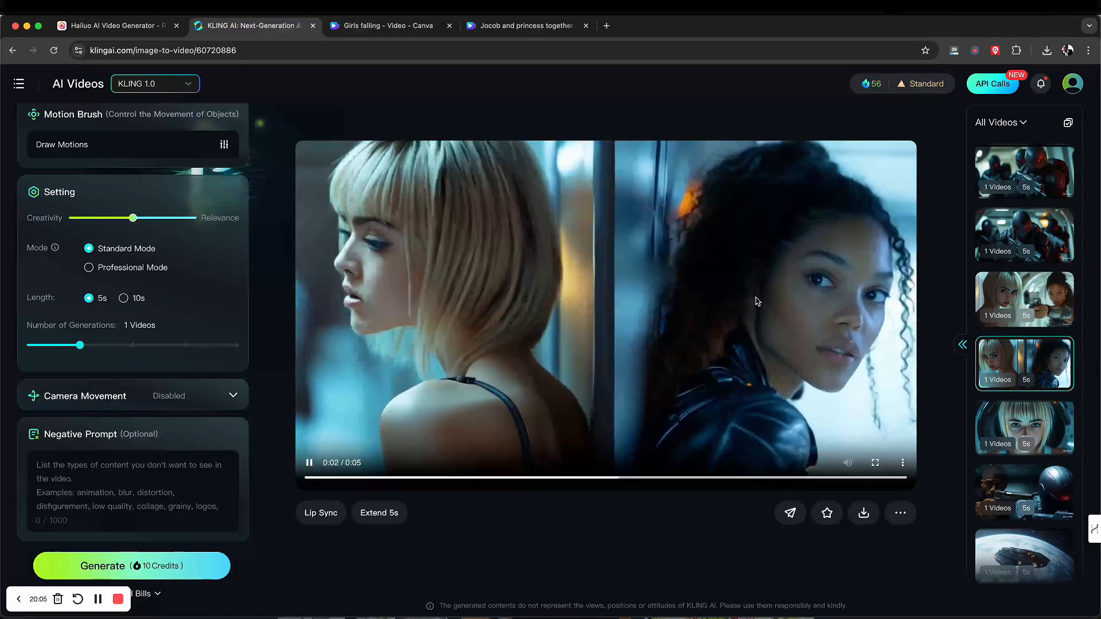